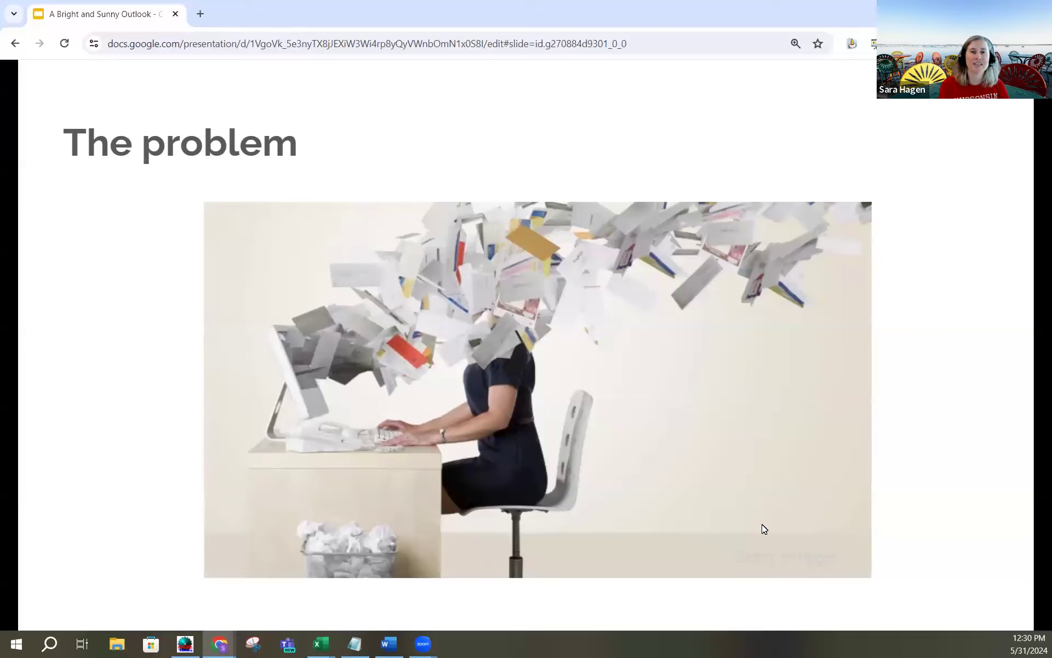
mouse_move(716, 387)
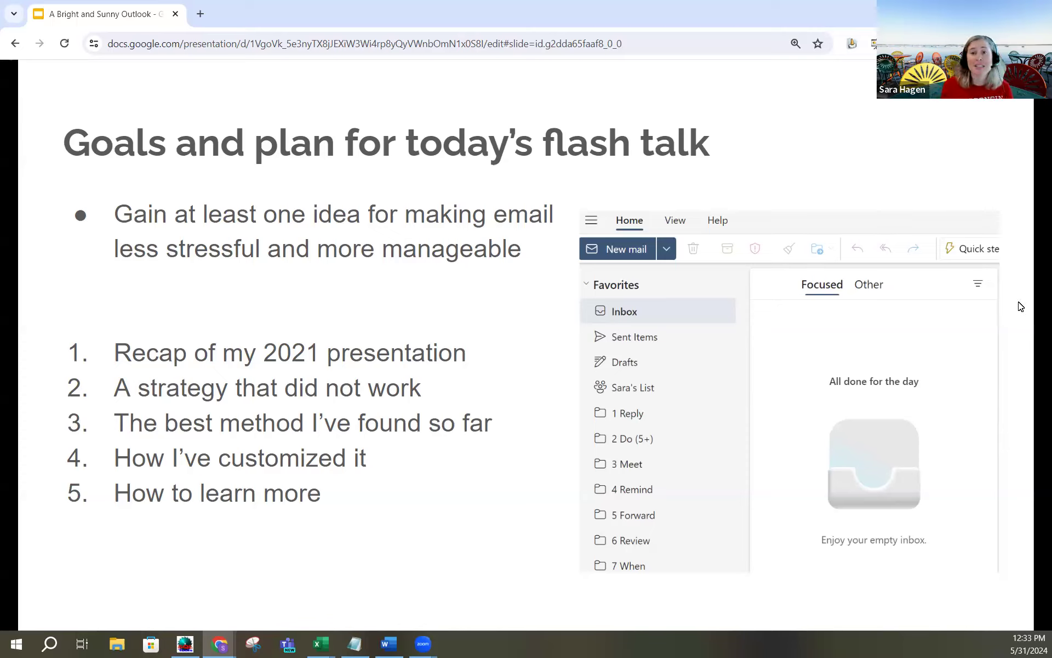
mouse_move(569, 417)
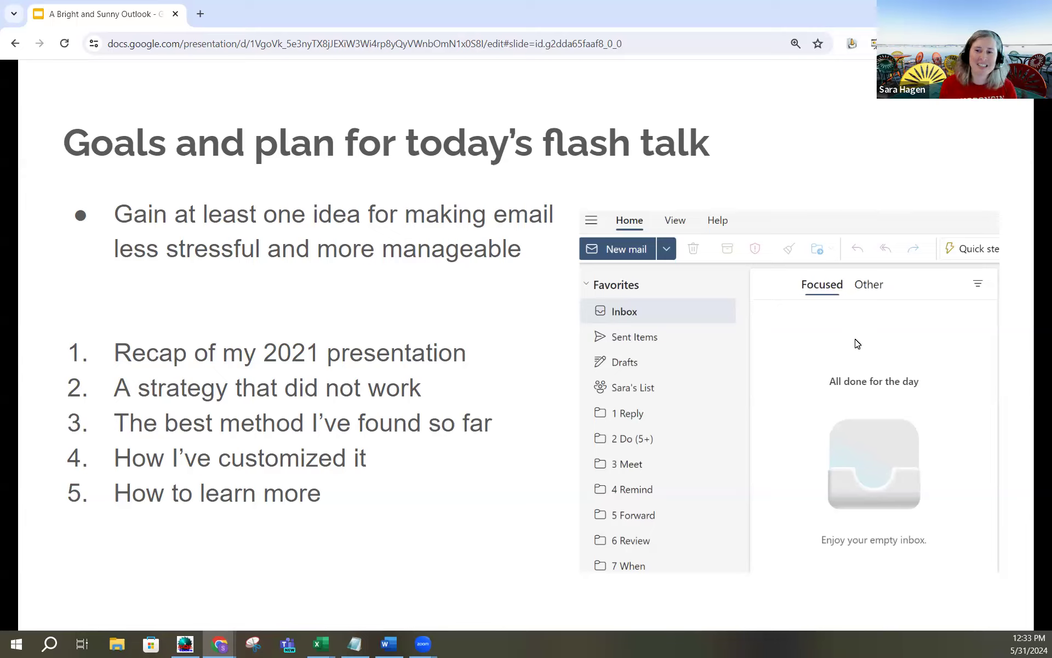
mouse_move(851, 362)
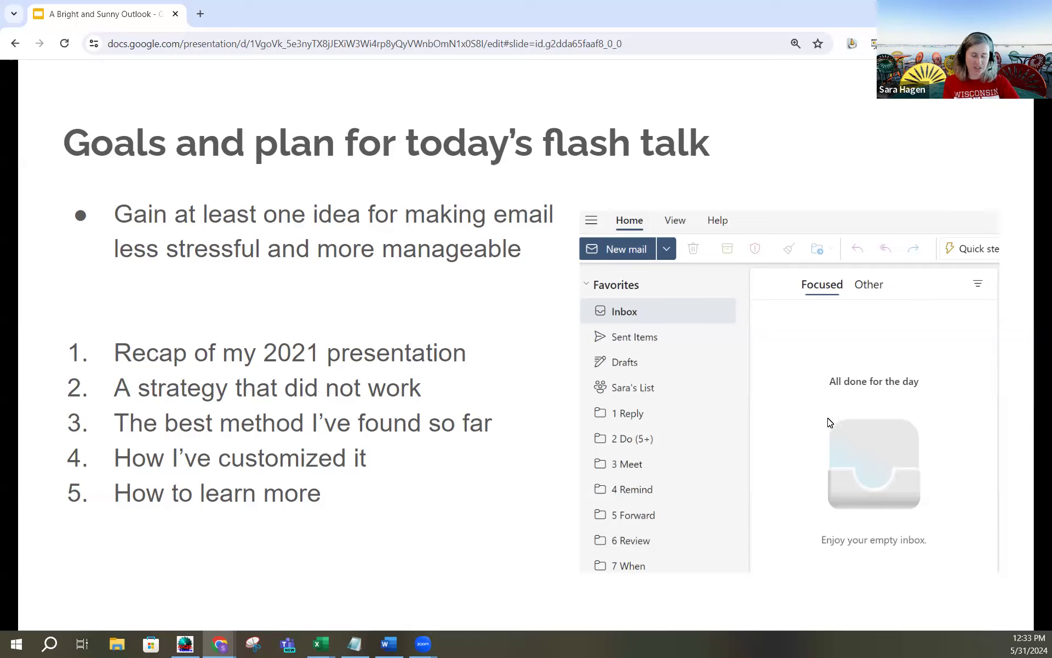
mouse_move(824, 415)
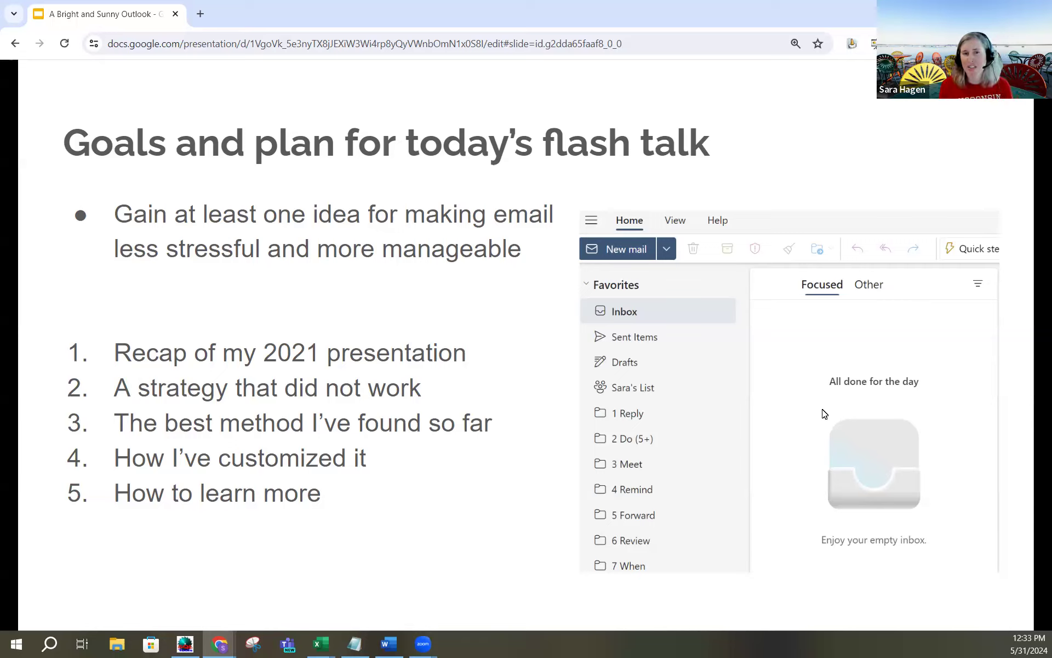
mouse_move(544, 525)
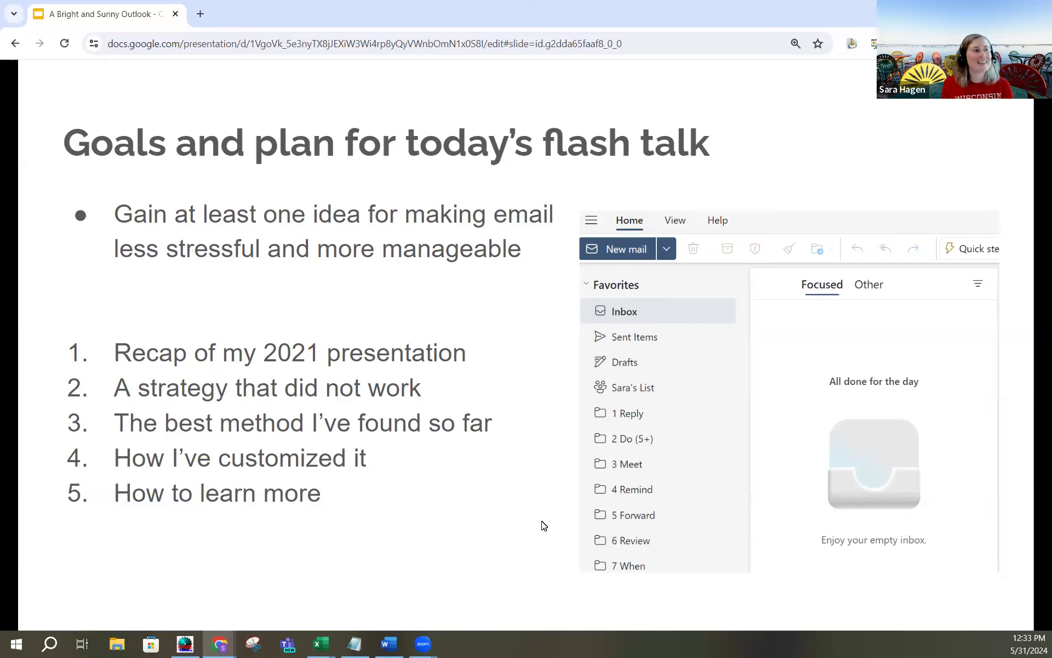
mouse_move(717, 441)
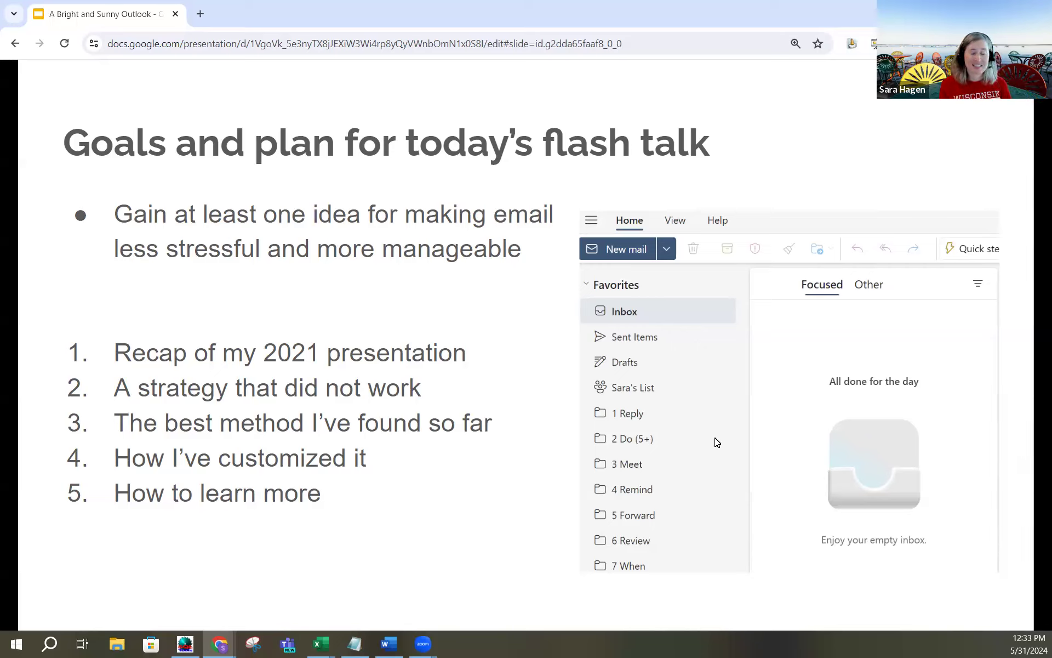
mouse_move(718, 454)
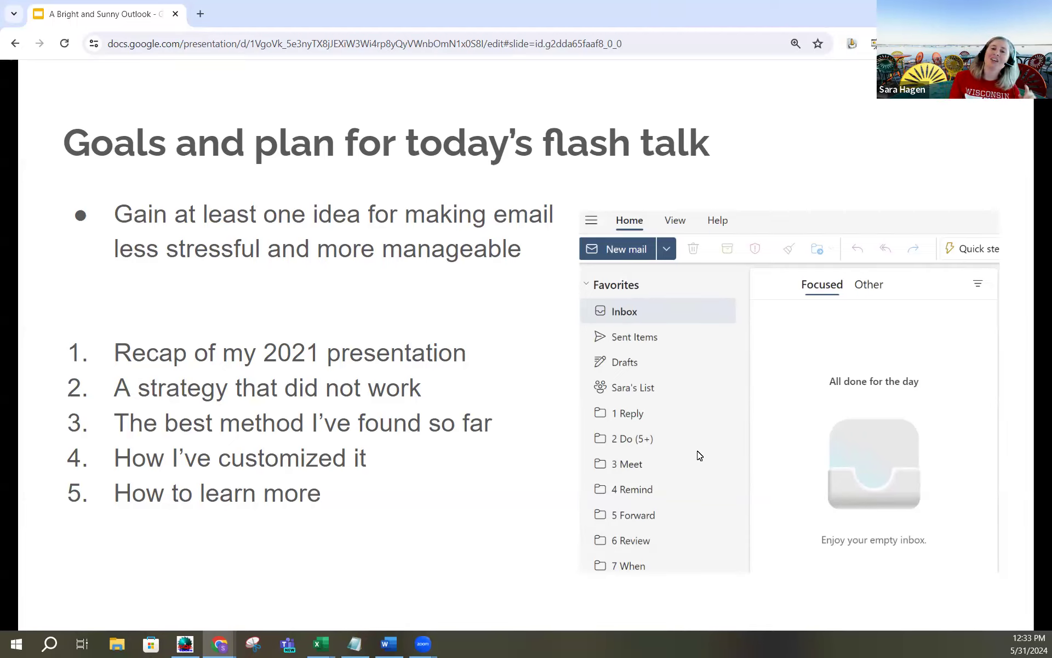
mouse_move(503, 513)
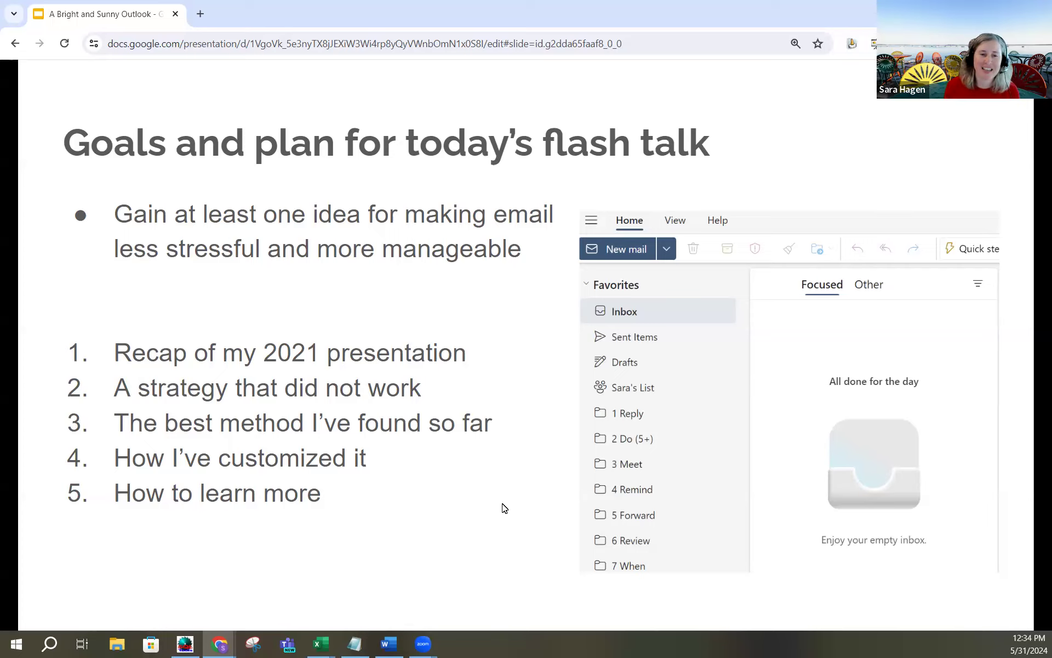
- Show the first tip about not hitting send immediately on the Previous tips slide
key("Right")
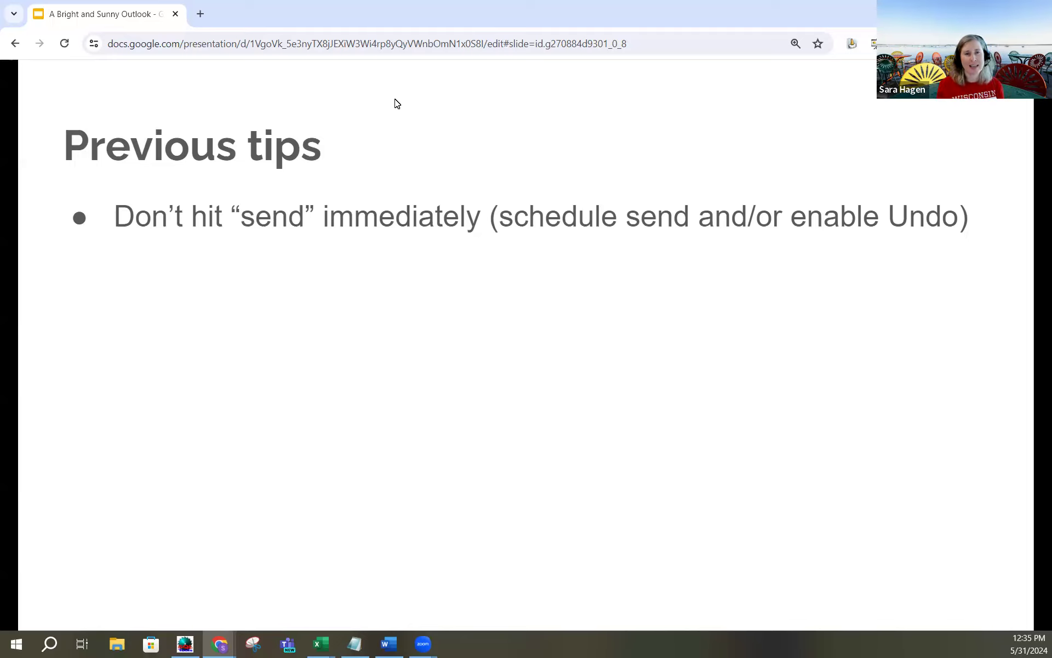
mouse_move(500, 265)
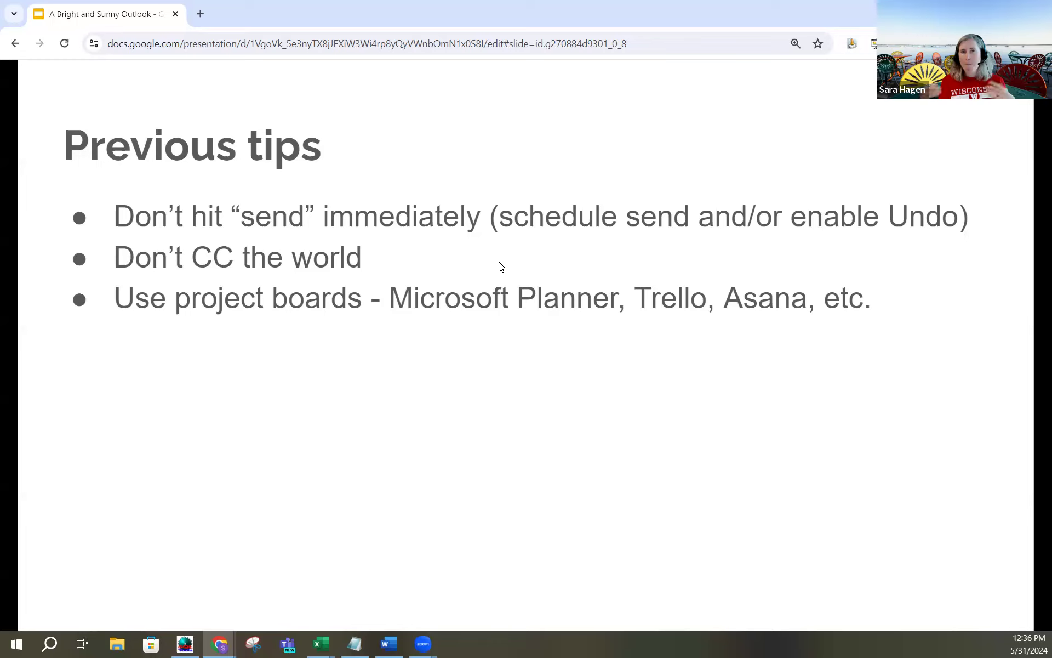
mouse_move(554, 200)
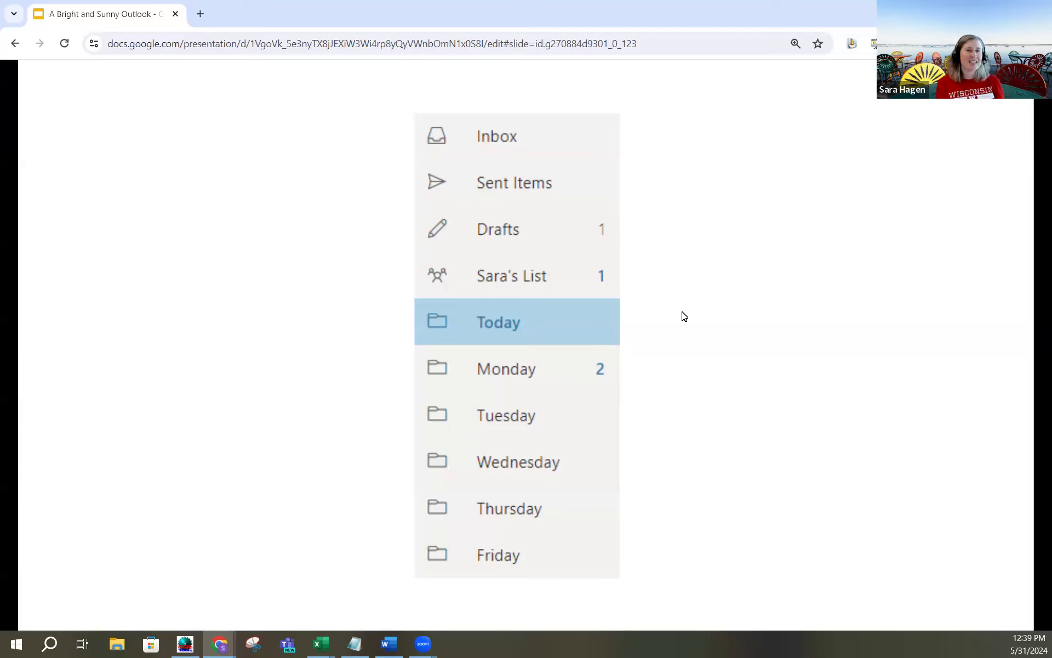
mouse_move(700, 543)
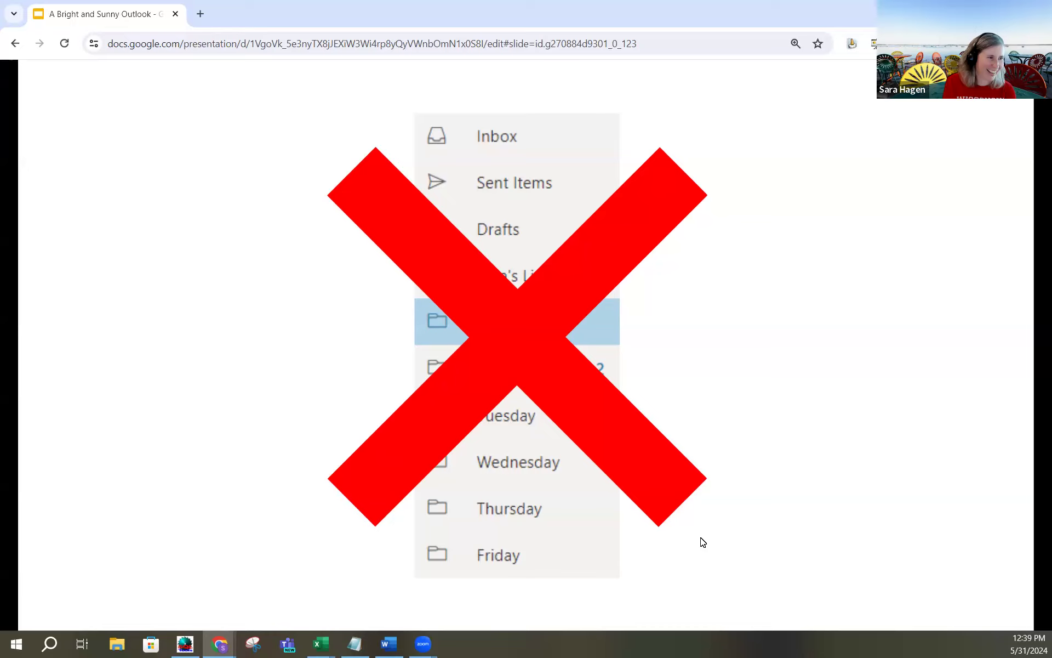
mouse_move(812, 530)
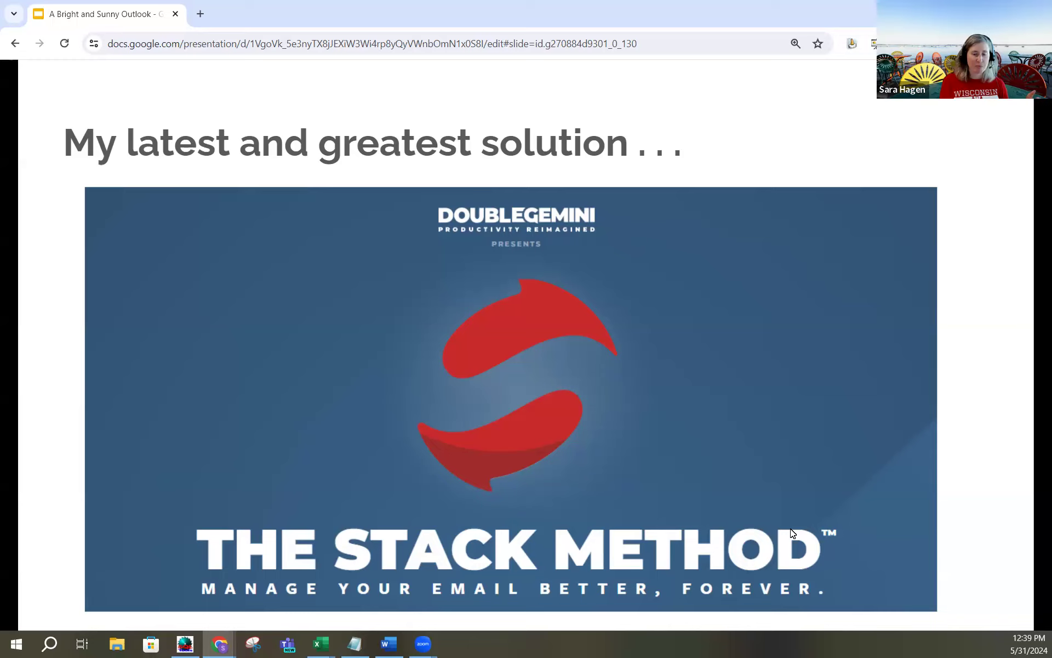
mouse_move(787, 515)
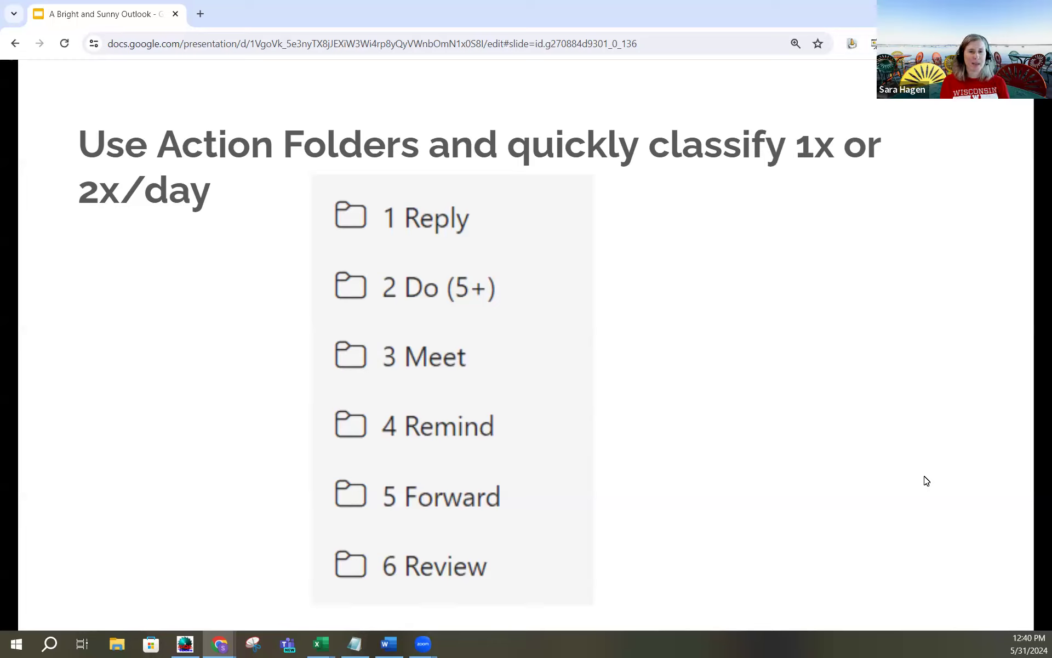
mouse_move(936, 120)
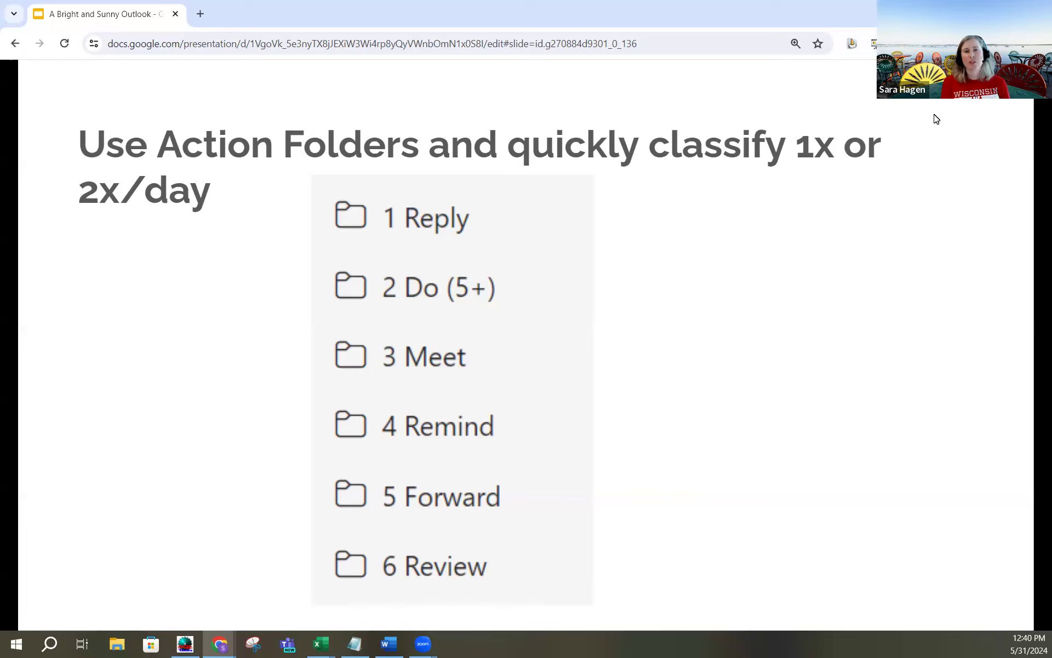
mouse_move(439, 573)
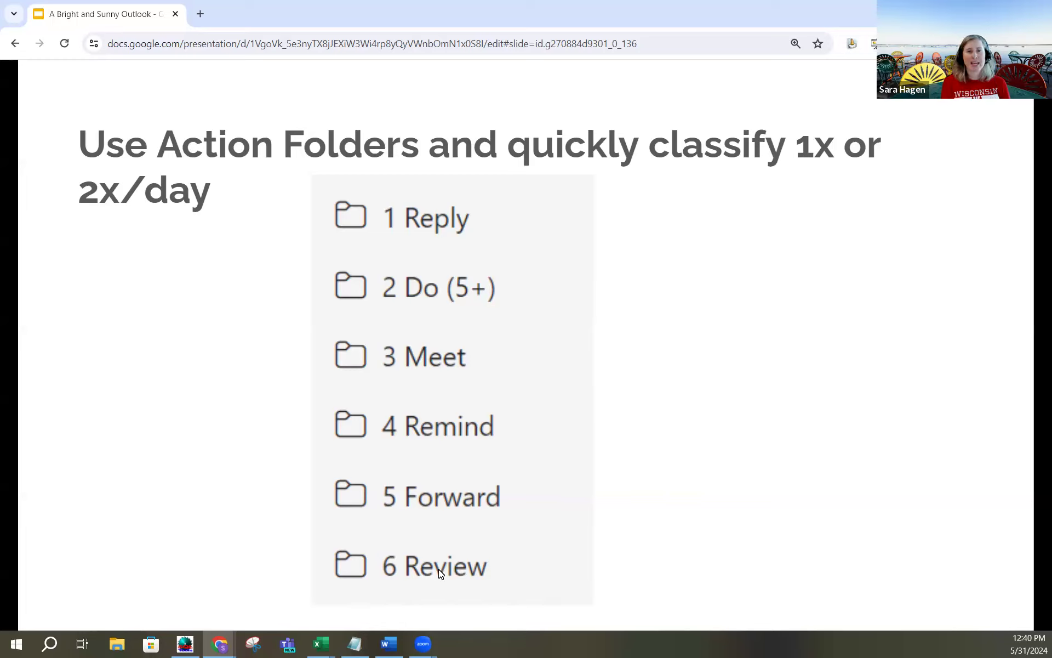
mouse_move(430, 228)
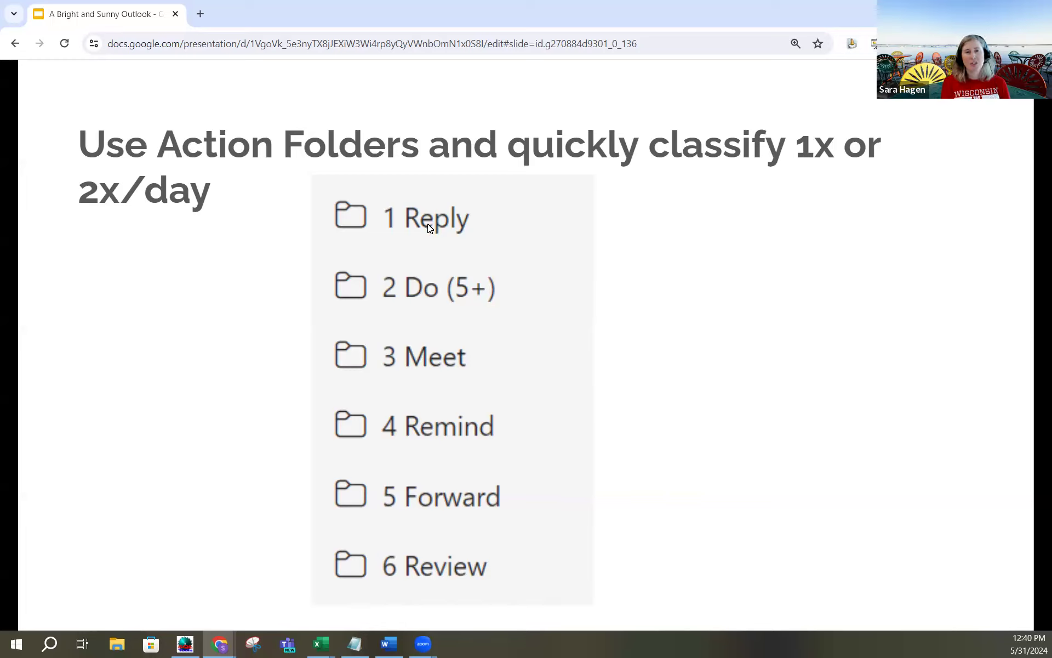
mouse_move(420, 228)
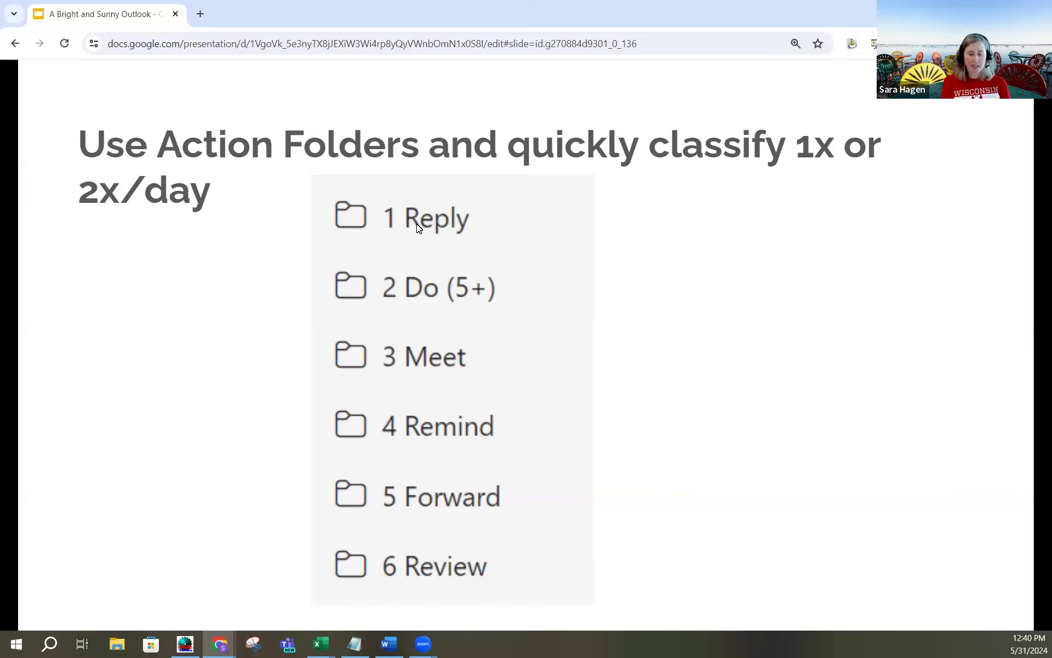
mouse_move(993, 273)
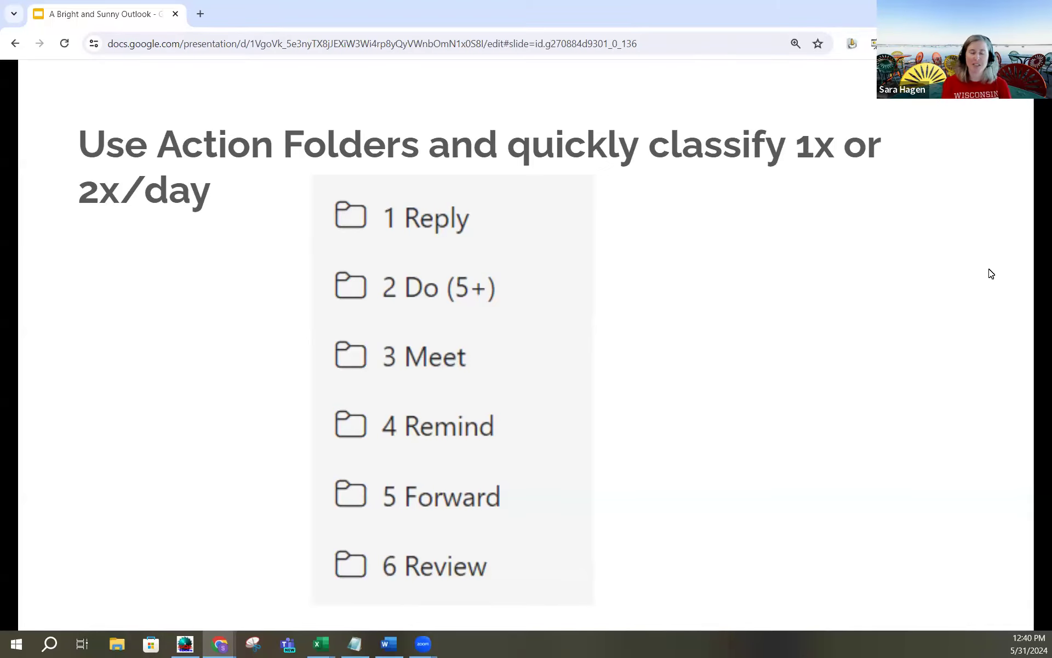
mouse_move(880, 417)
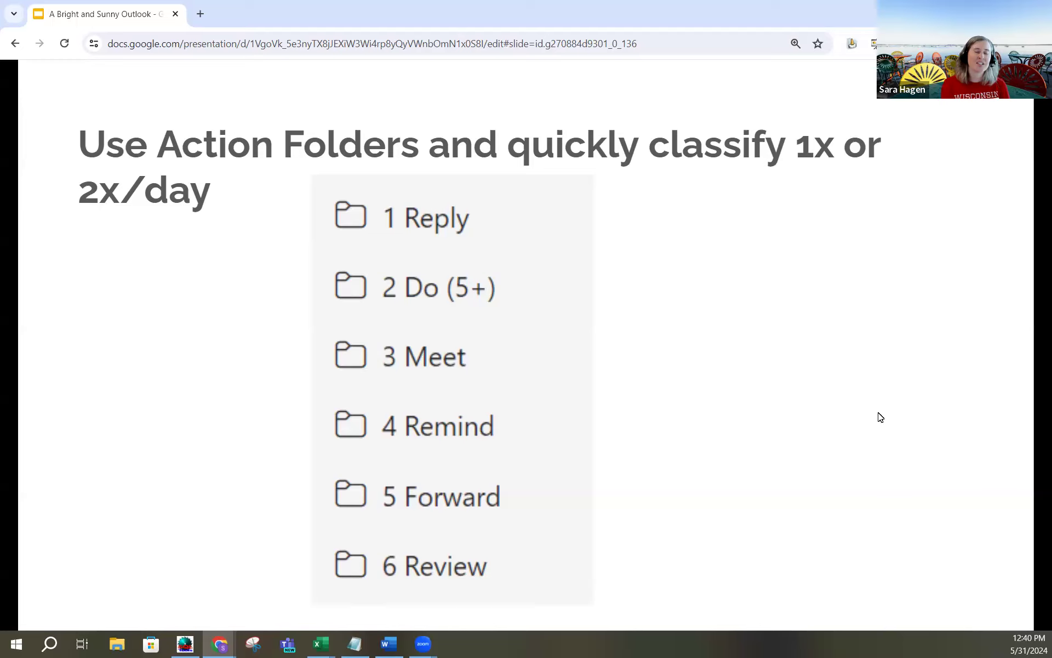
mouse_move(654, 555)
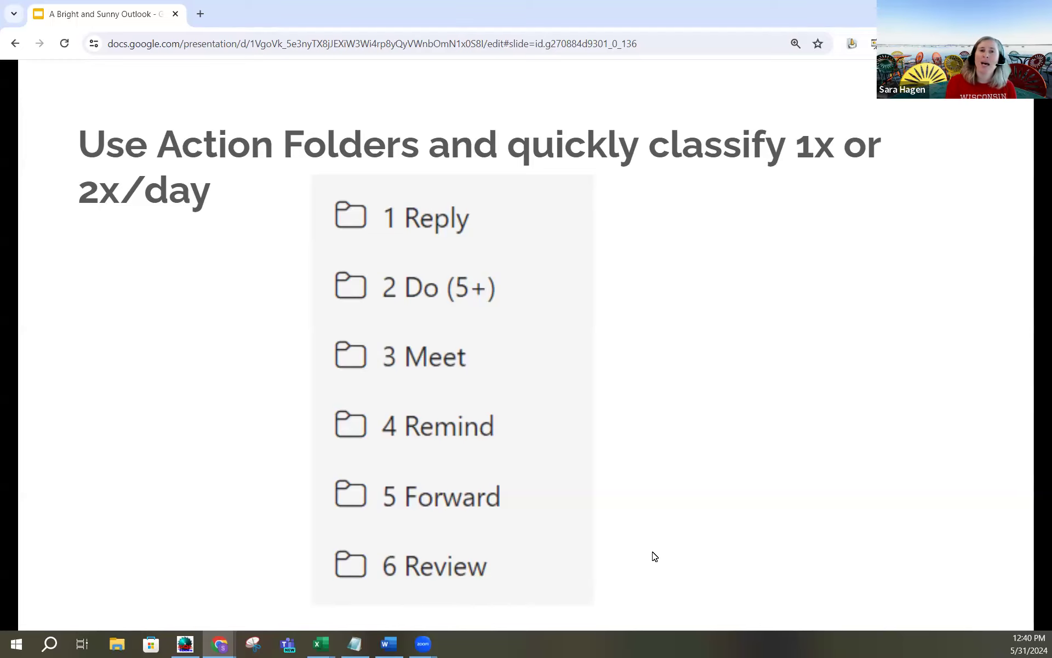
mouse_move(551, 225)
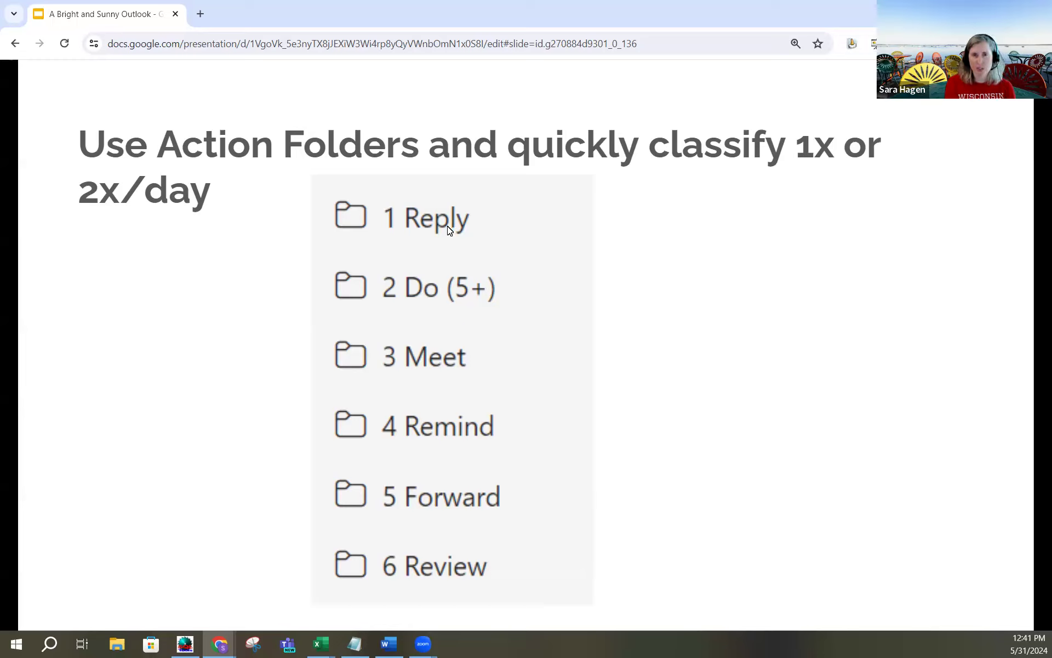
mouse_move(457, 313)
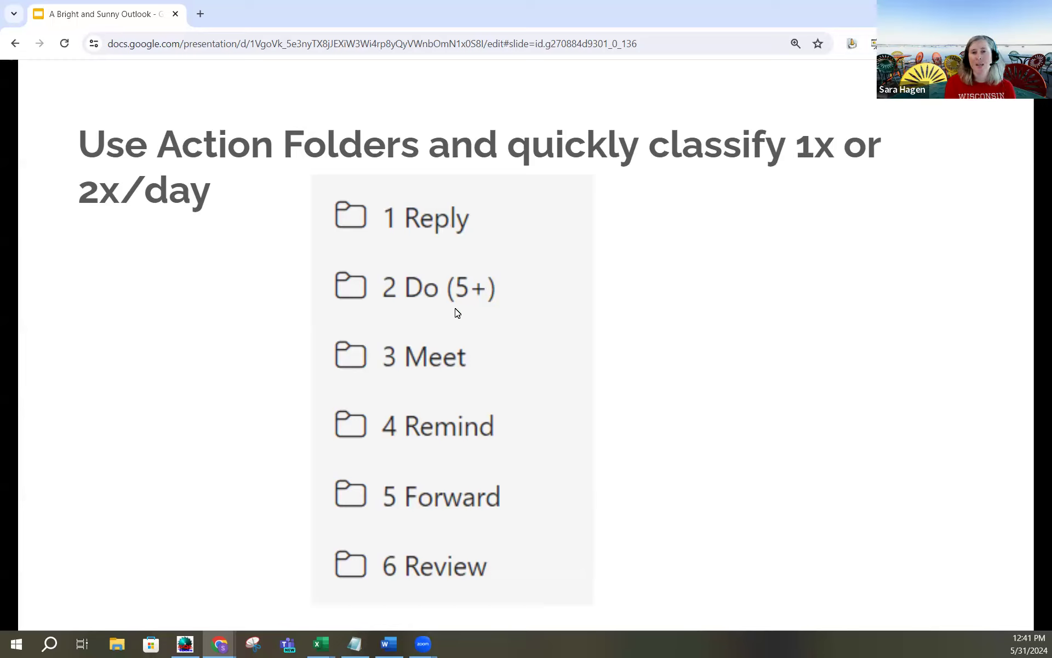
mouse_move(480, 310)
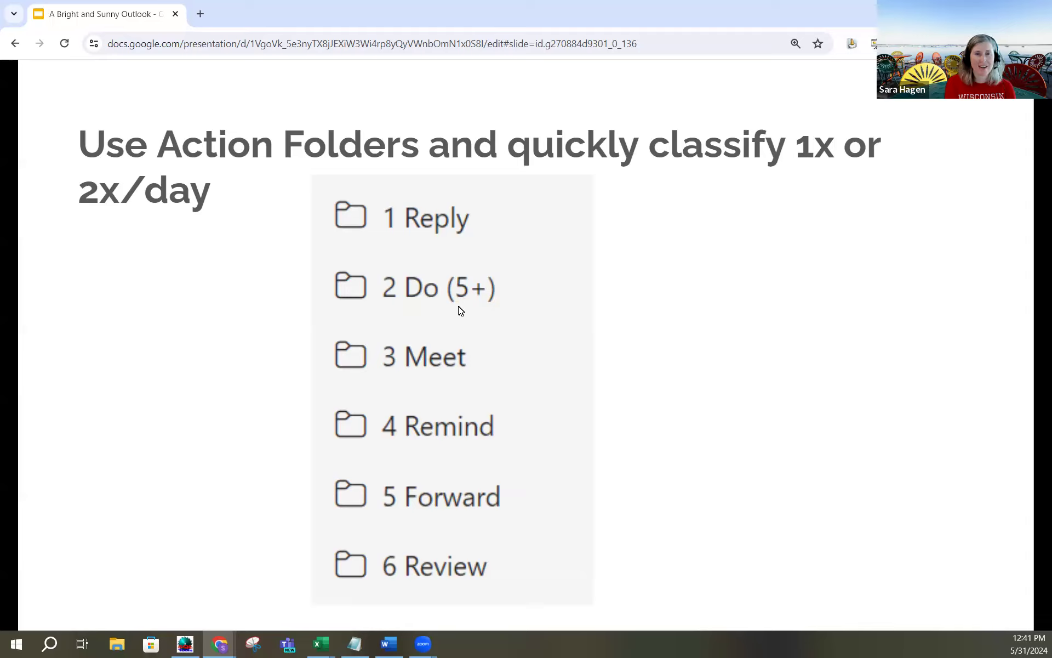
mouse_move(376, 310)
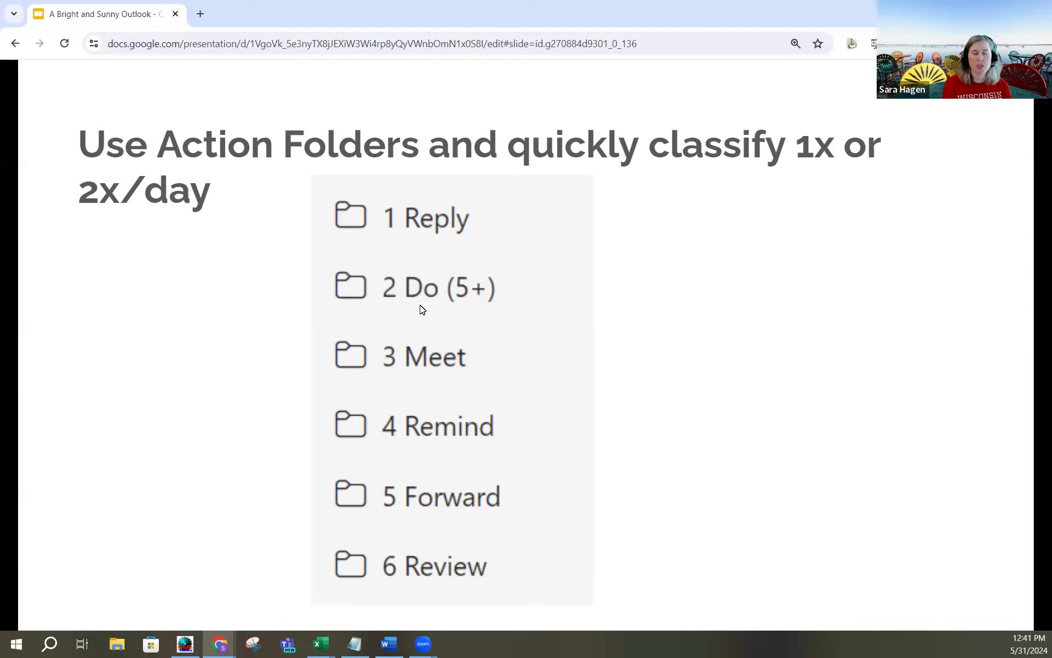
mouse_move(477, 321)
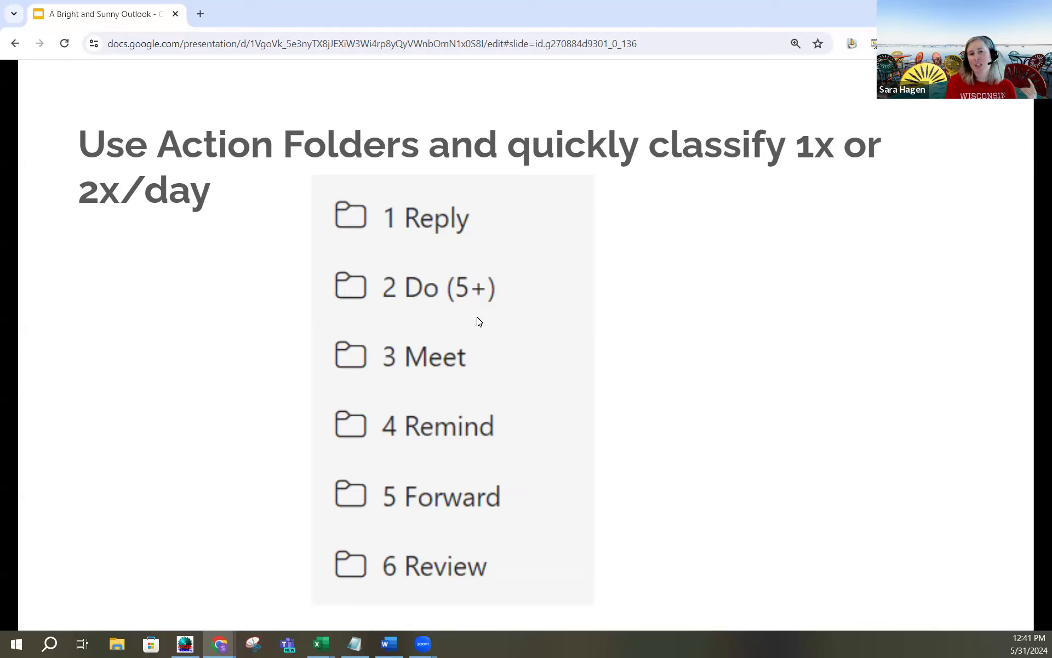
mouse_move(519, 299)
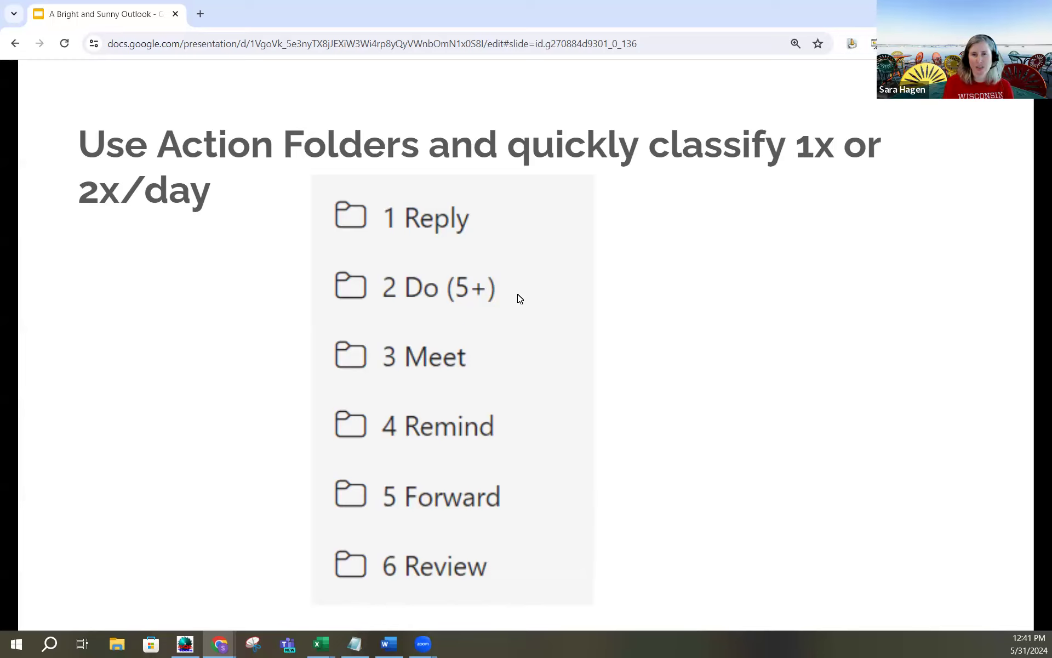
mouse_move(503, 368)
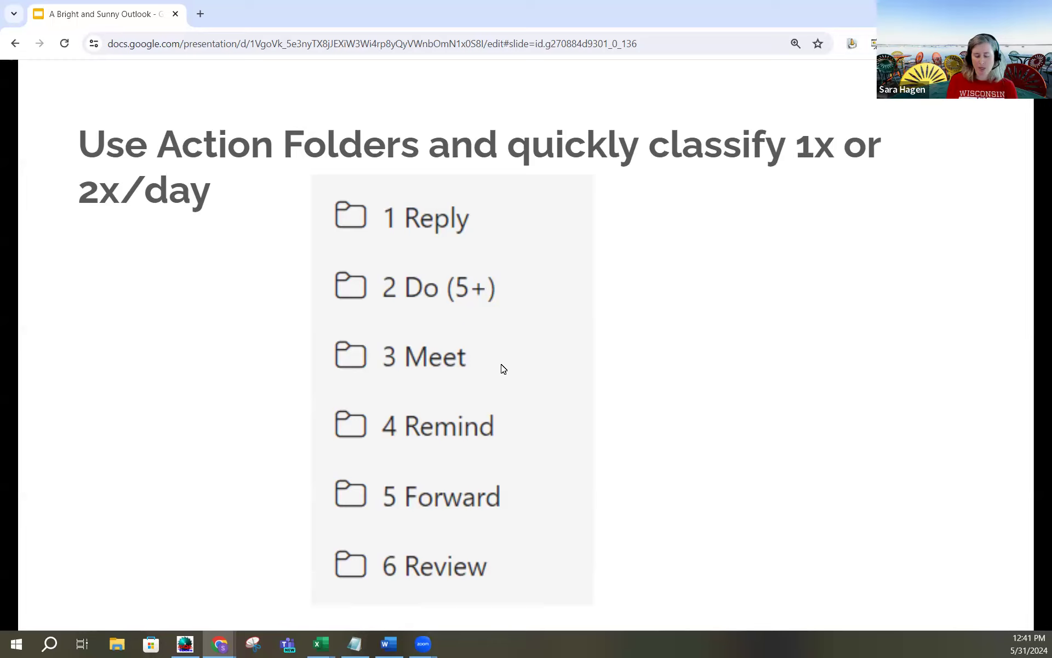
mouse_move(505, 423)
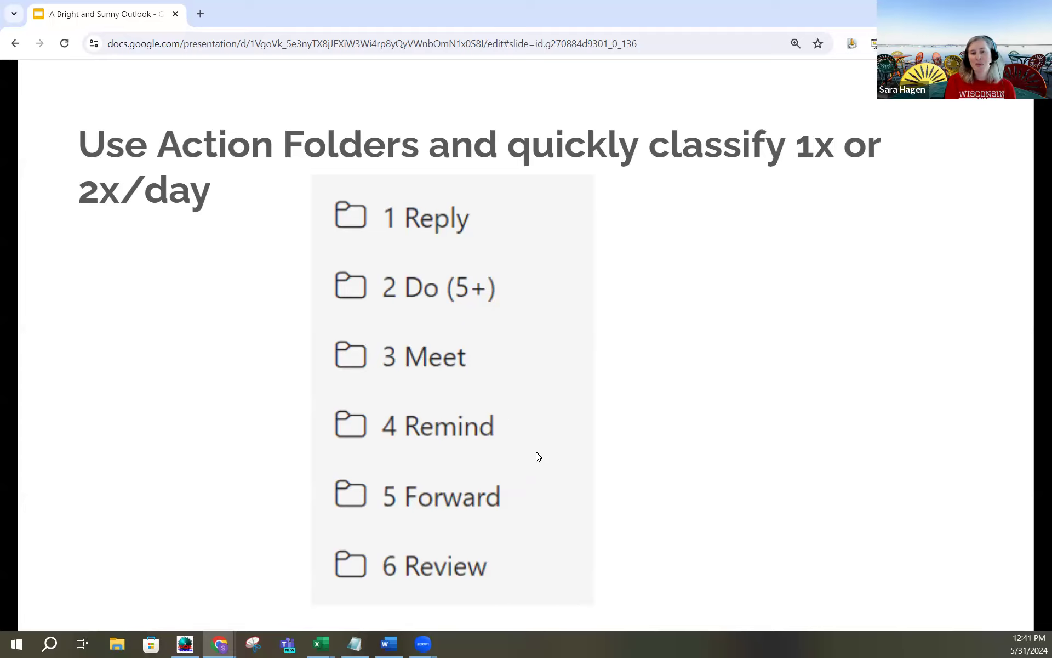
mouse_move(525, 487)
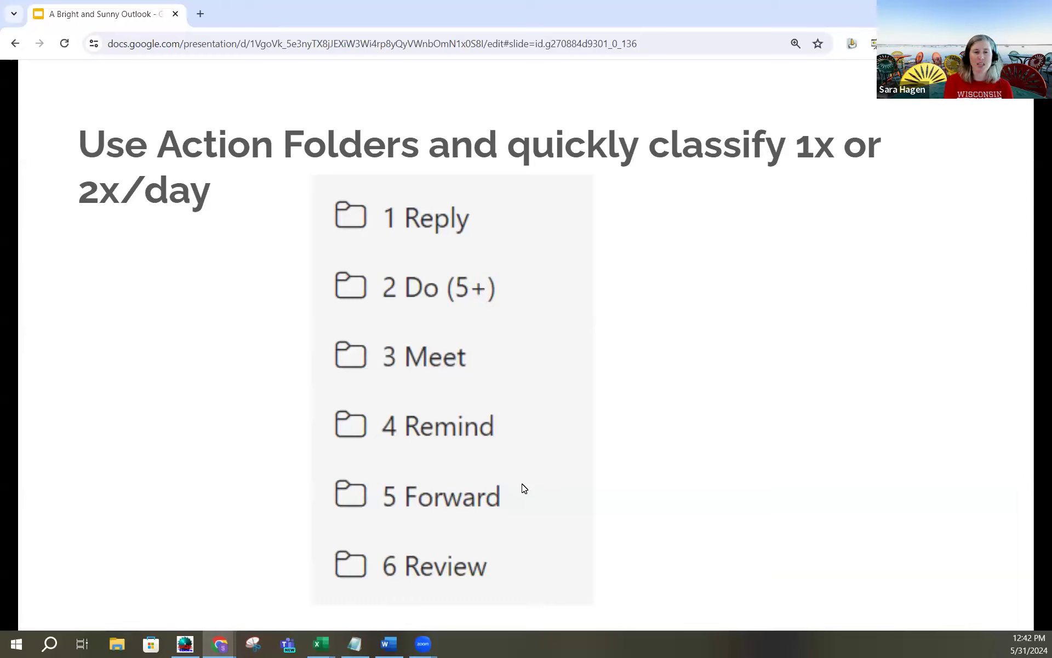
mouse_move(468, 556)
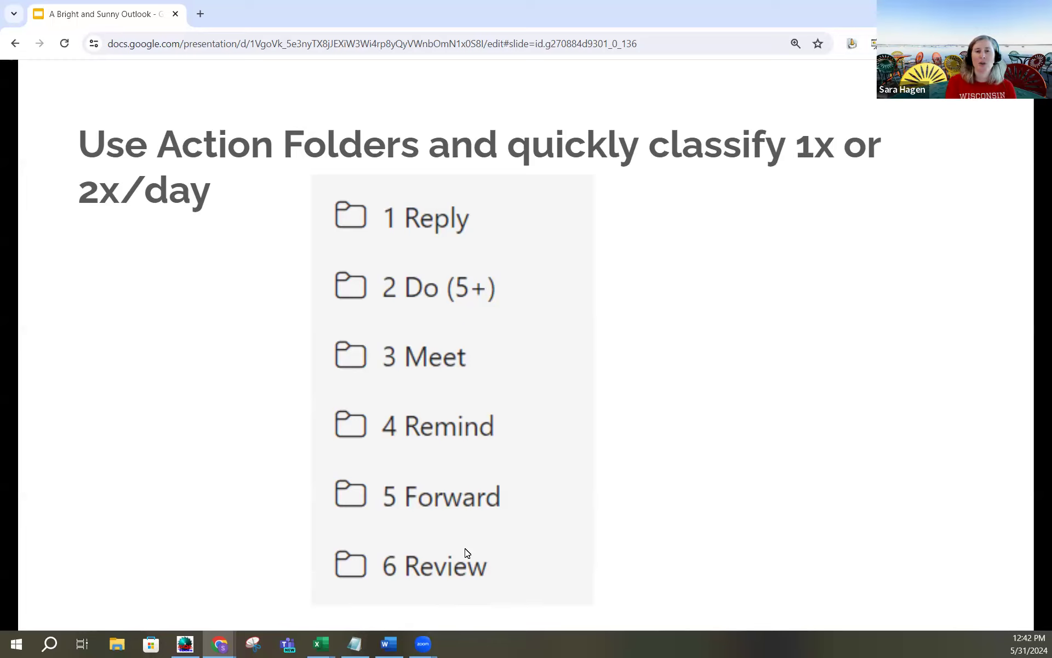
mouse_move(650, 525)
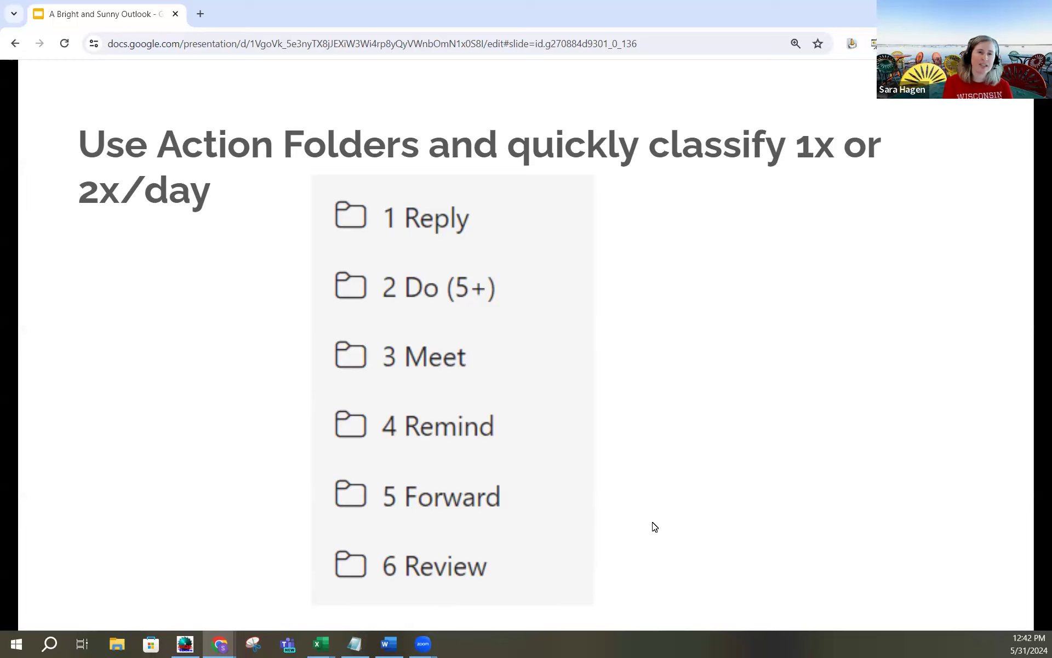
mouse_move(435, 394)
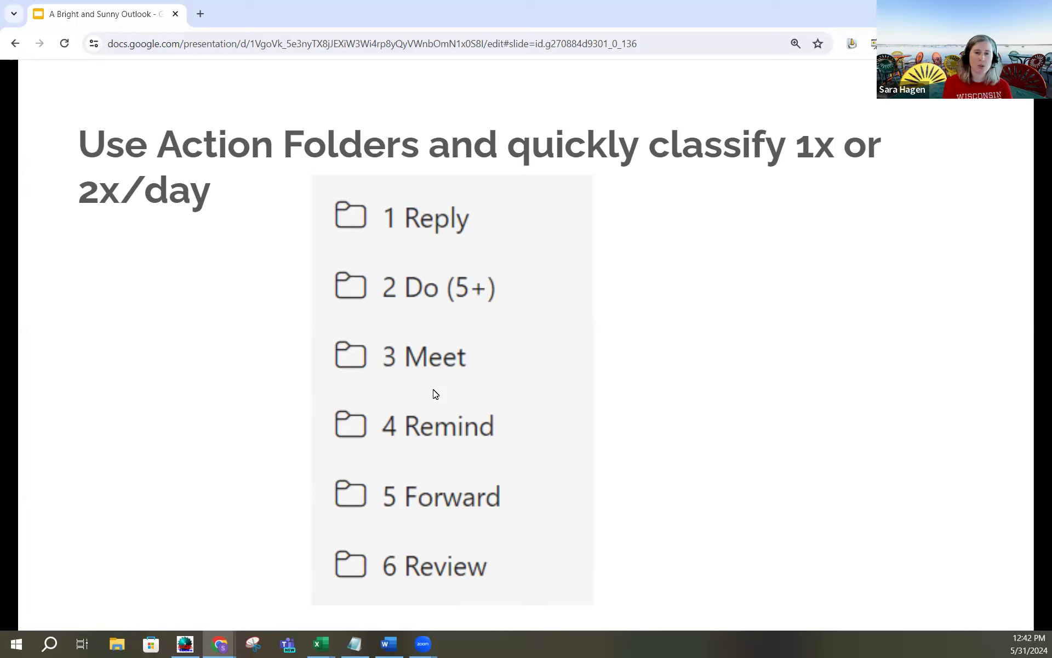
mouse_move(674, 459)
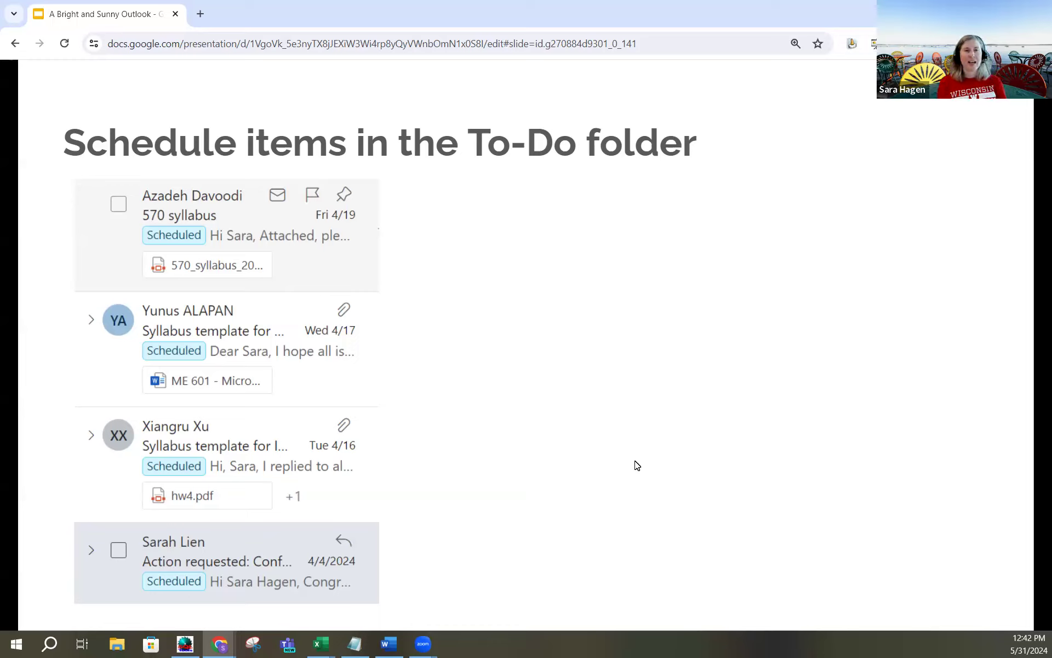
mouse_move(179, 258)
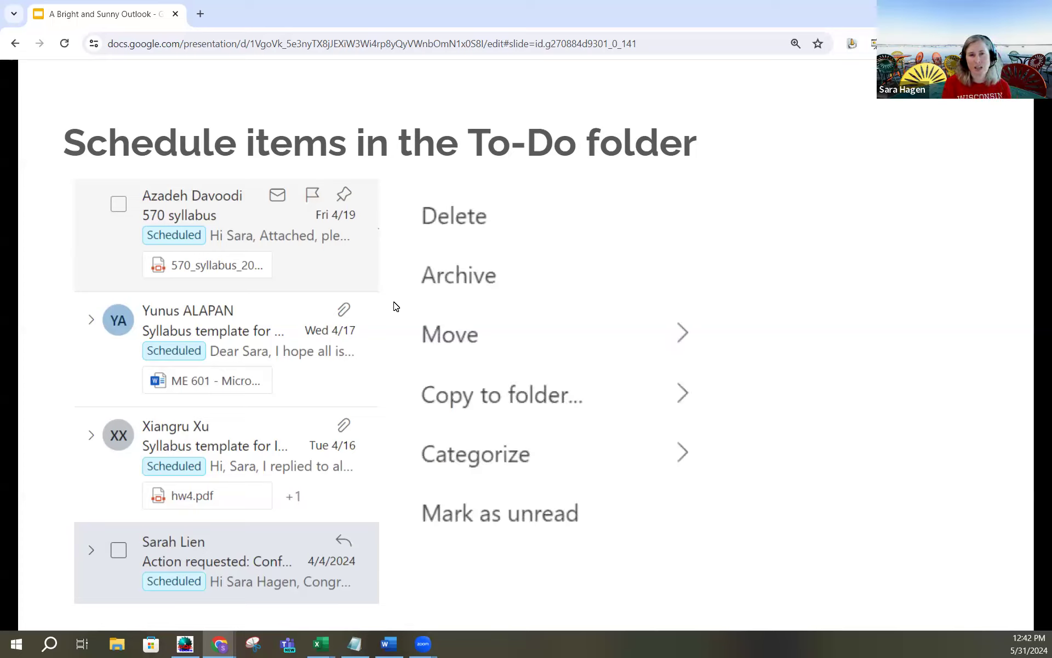
mouse_move(493, 451)
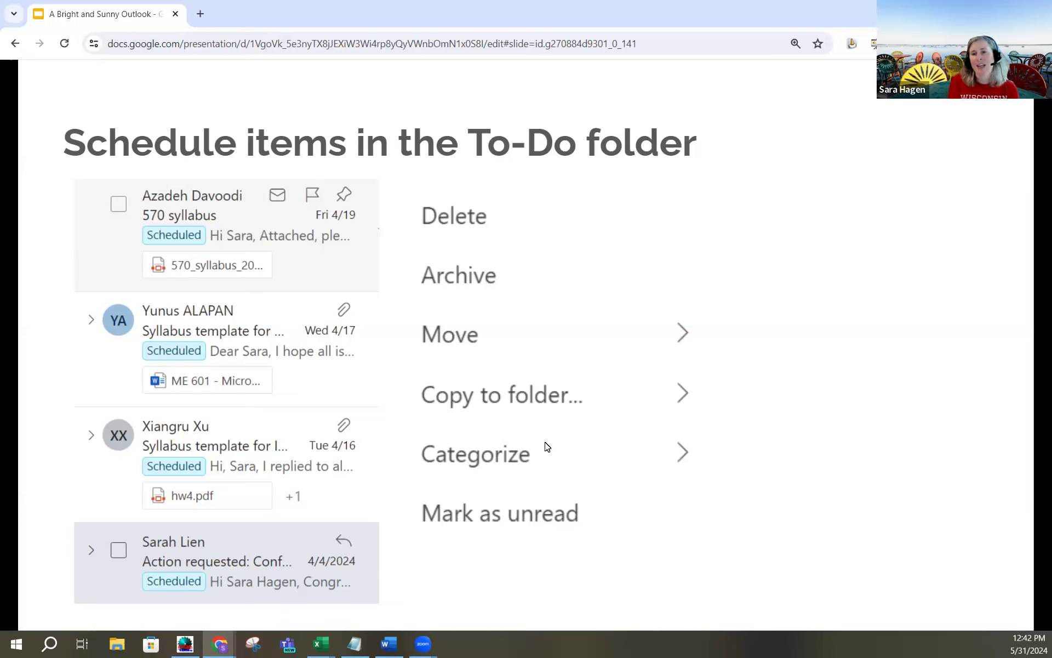
- Reveal the message action menu and category list with Scheduled checked
left_click(475, 454)
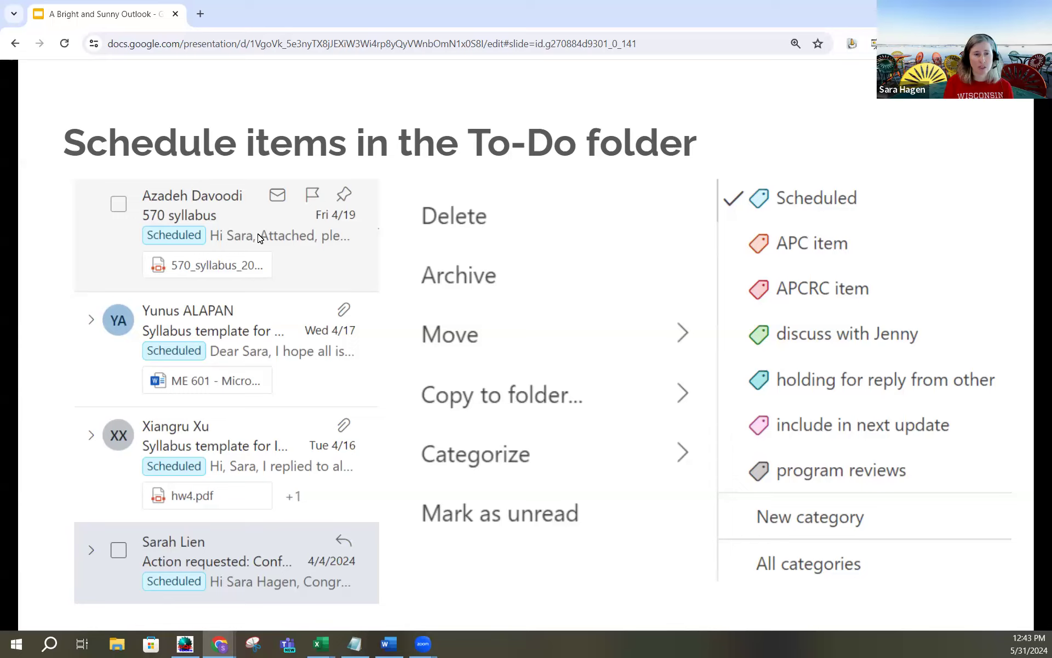
mouse_move(570, 340)
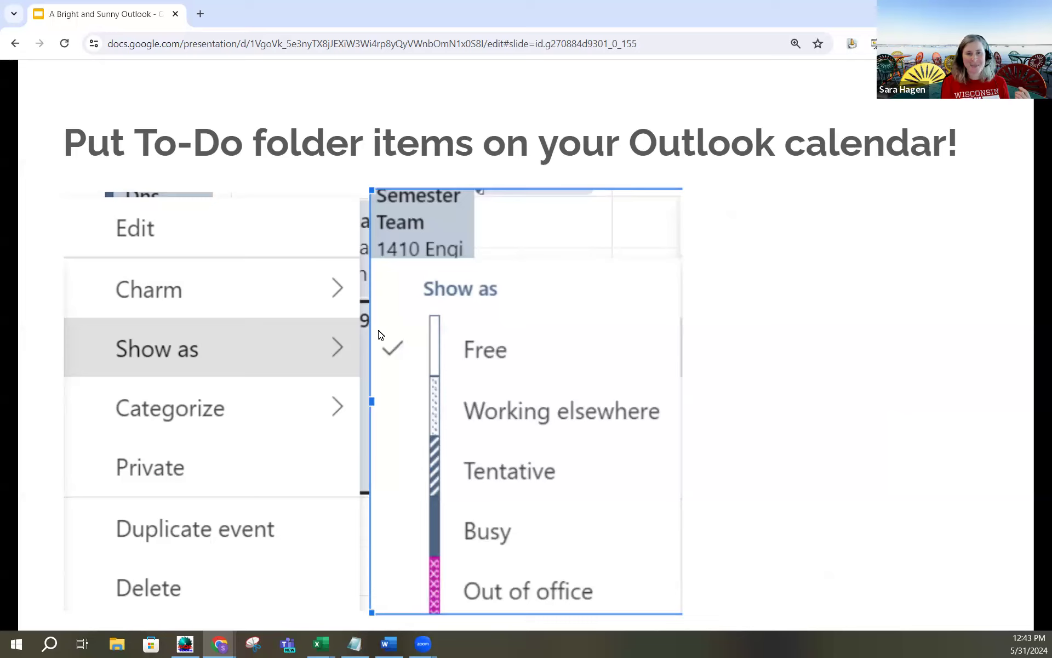
mouse_move(556, 366)
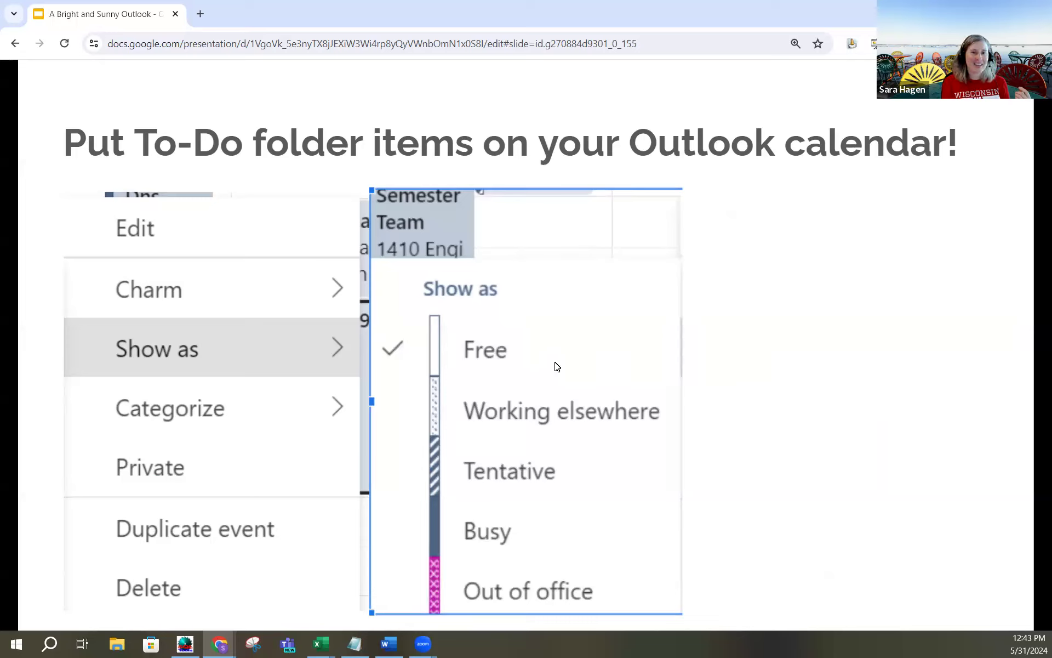
mouse_move(504, 339)
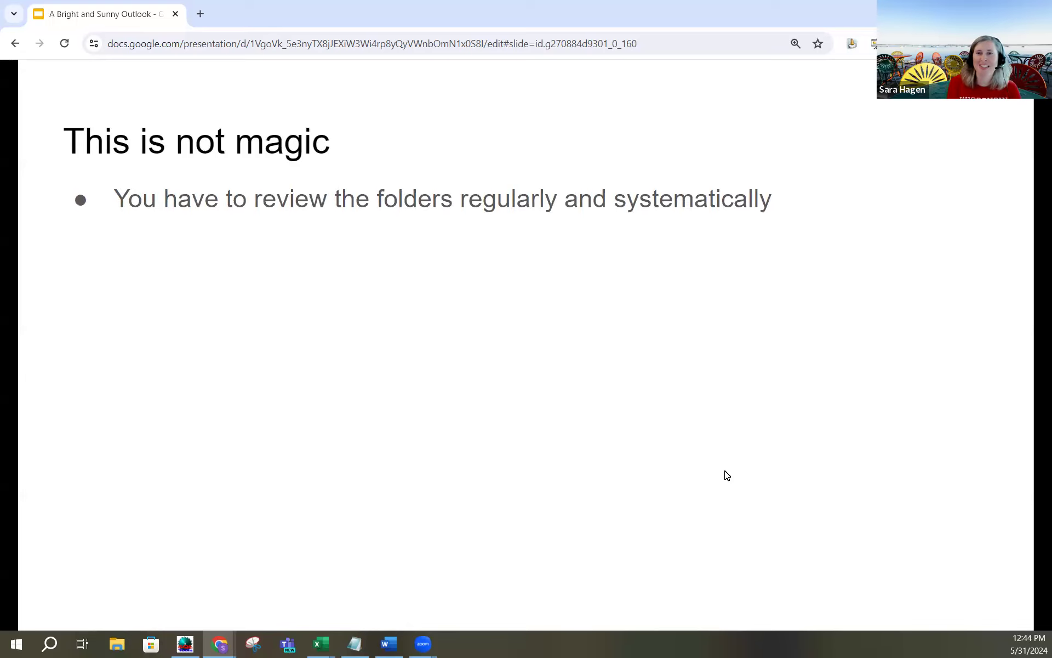
- Add the caveat 'You have to move things out of the folder when you're done with them'
type("You have to move things out of the folder when you're done with them")
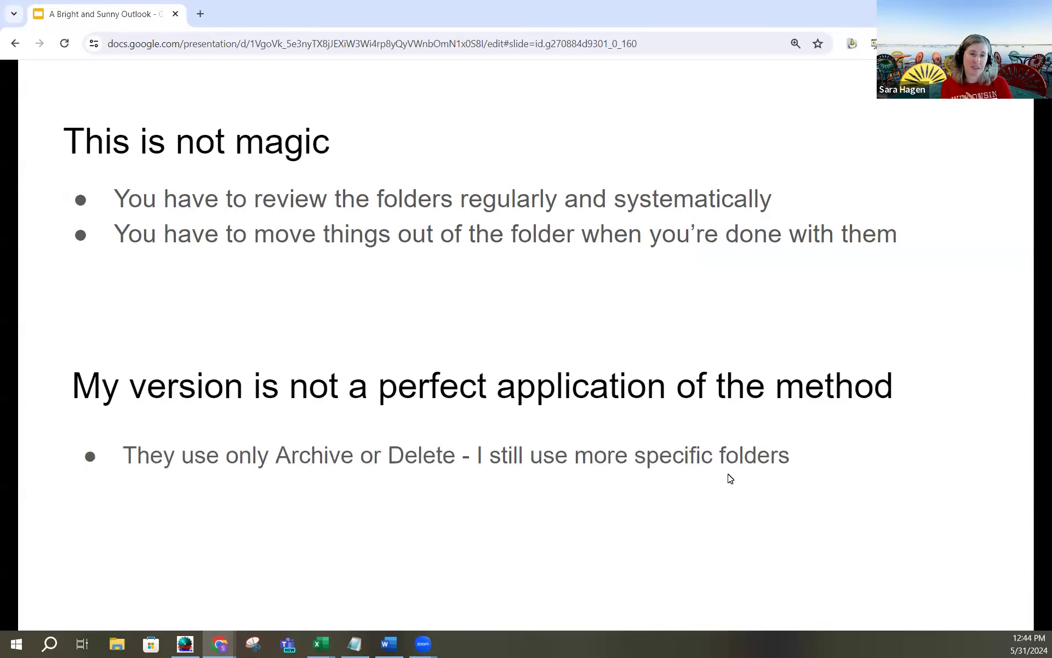
mouse_move(720, 486)
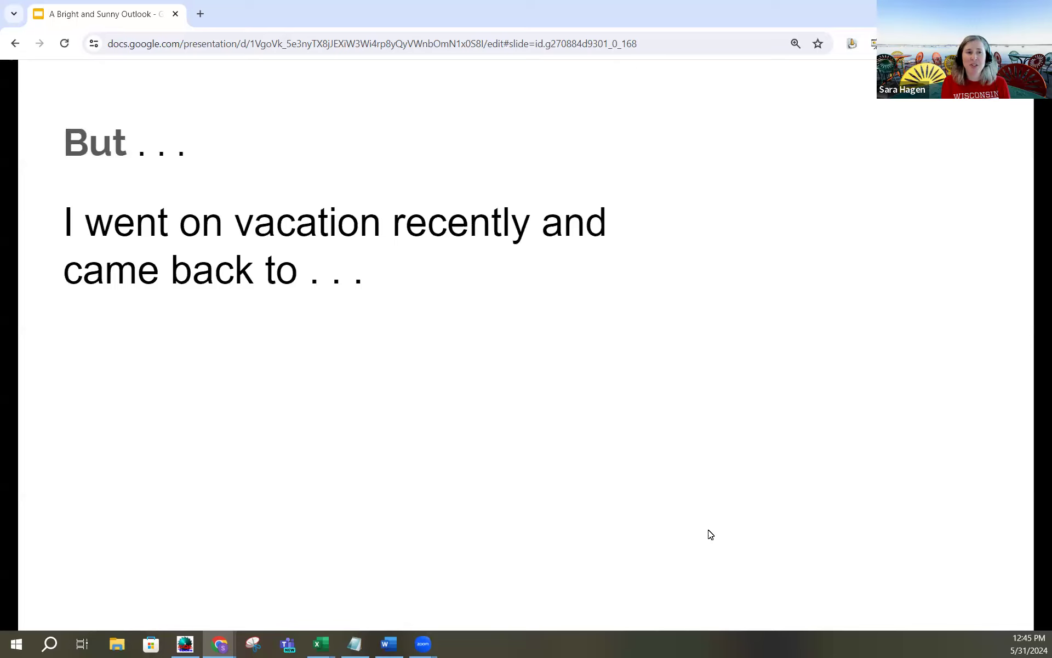
- Reveal the line '129 emails in my Focused Inbox' after returning from vacation
type("129 emails in my Focused Inbox")
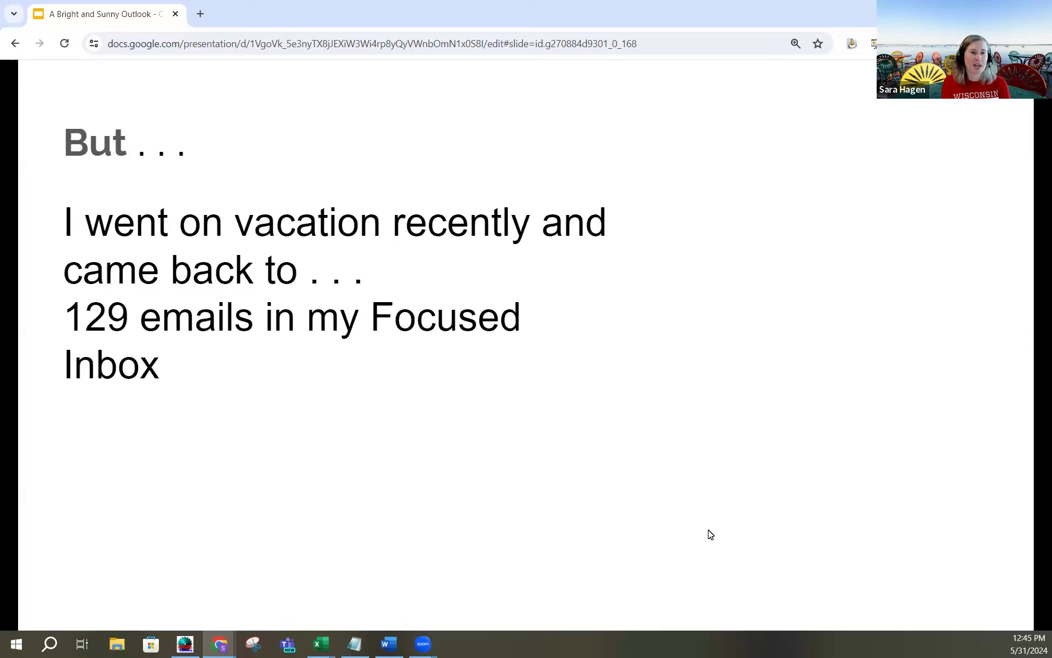